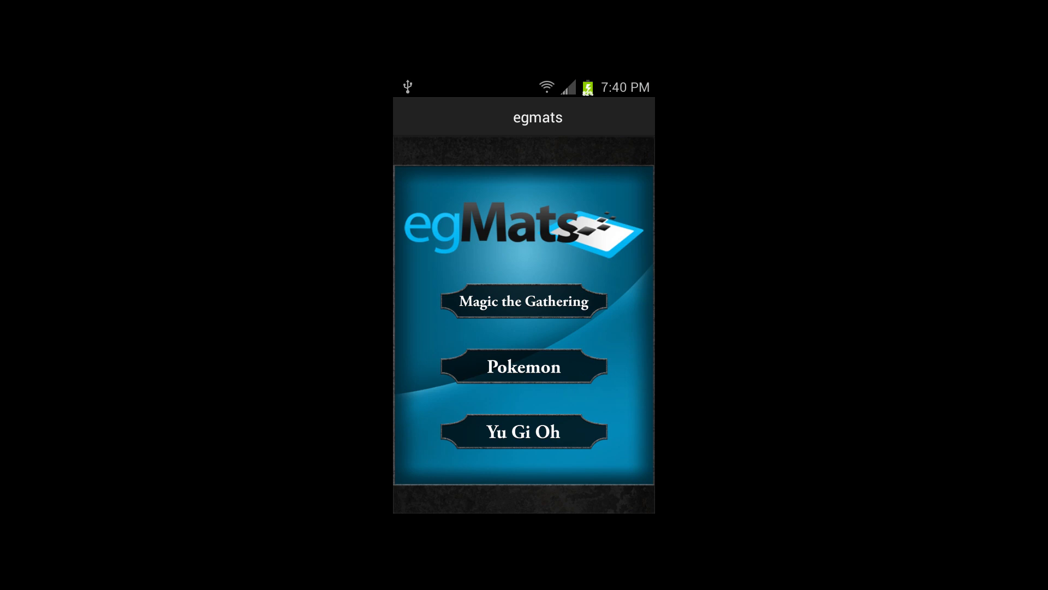
- Enter the Magic the Gathering life counter with both players at 20 life
{"action": "left_click", "coordinate": [523, 301]}
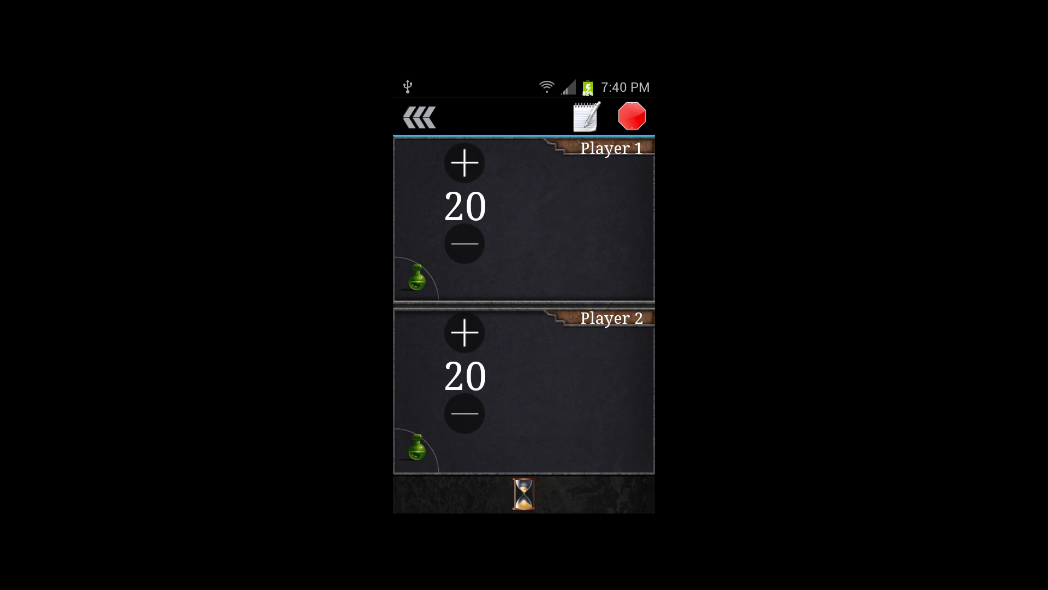
- Bring Player 1 to 28 life and Player 2 to 17, then switch to the mana tracker
{"action": "left_click", "coordinate": [464, 163]}
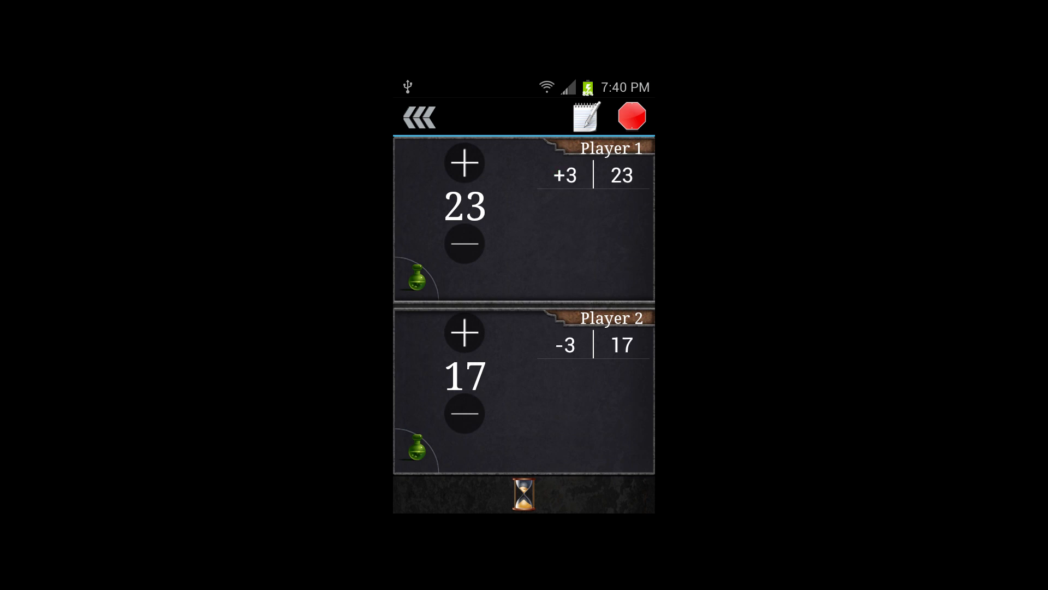
{"action": "left_click", "coordinate": [464, 163]}
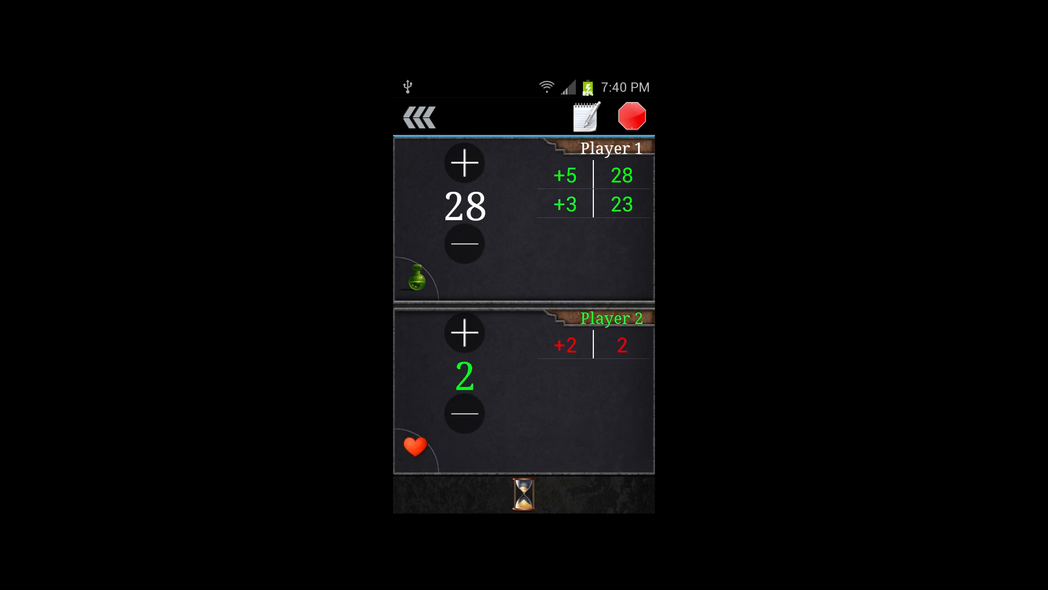
{"action": "left_click", "coordinate": [464, 332]}
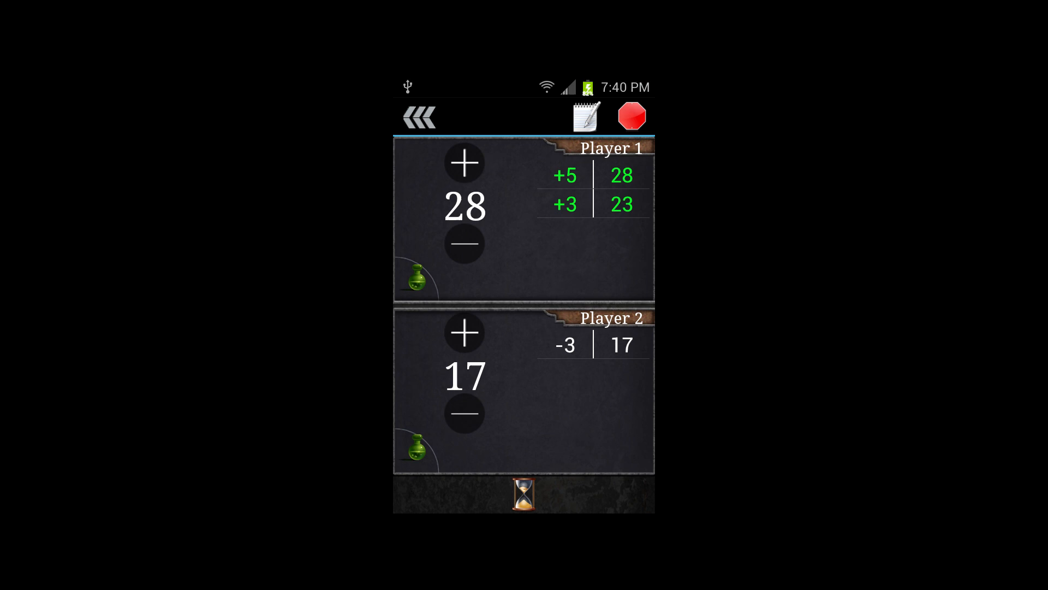
{"action": "left_click", "coordinate": [586, 116]}
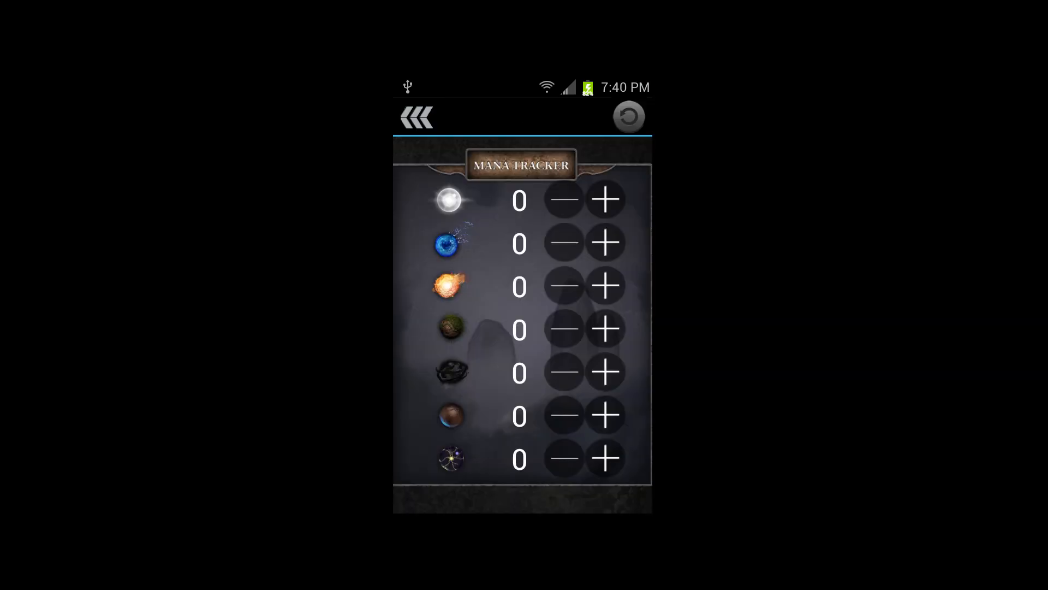
- Add white and the last mana type, remove one white, reset all mana to zero, then show the Magic Menu
{"action": "left_click", "coordinate": [606, 199]}
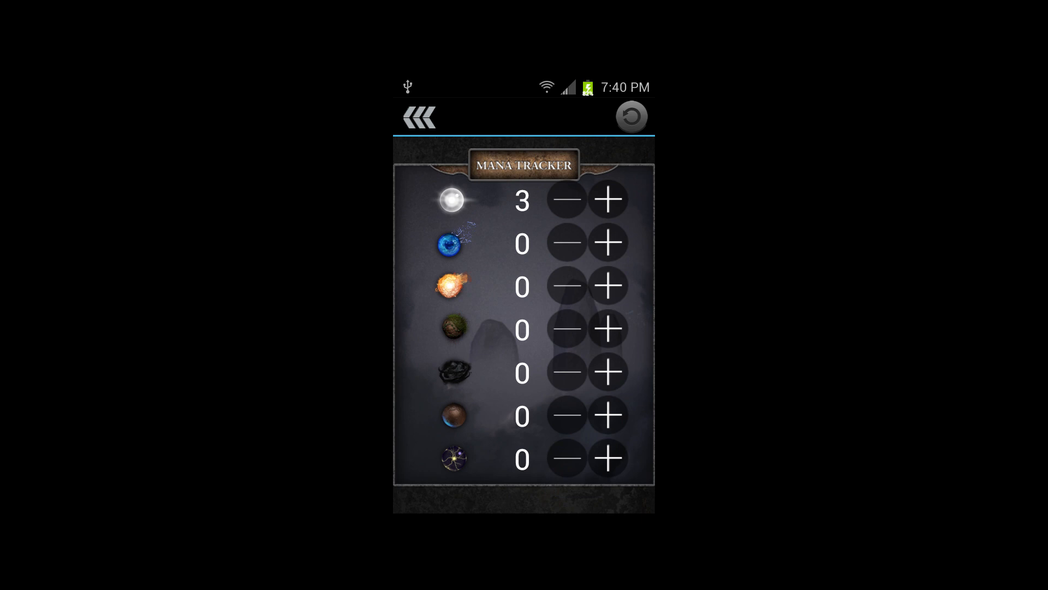
{"action": "left_click", "coordinate": [608, 459]}
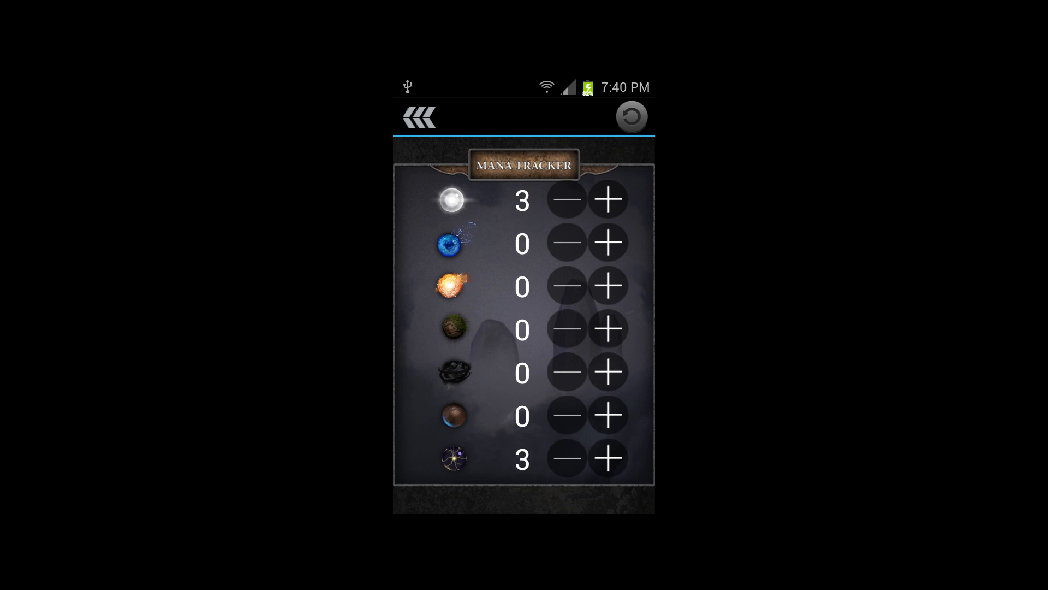
{"action": "left_click", "coordinate": [565, 199]}
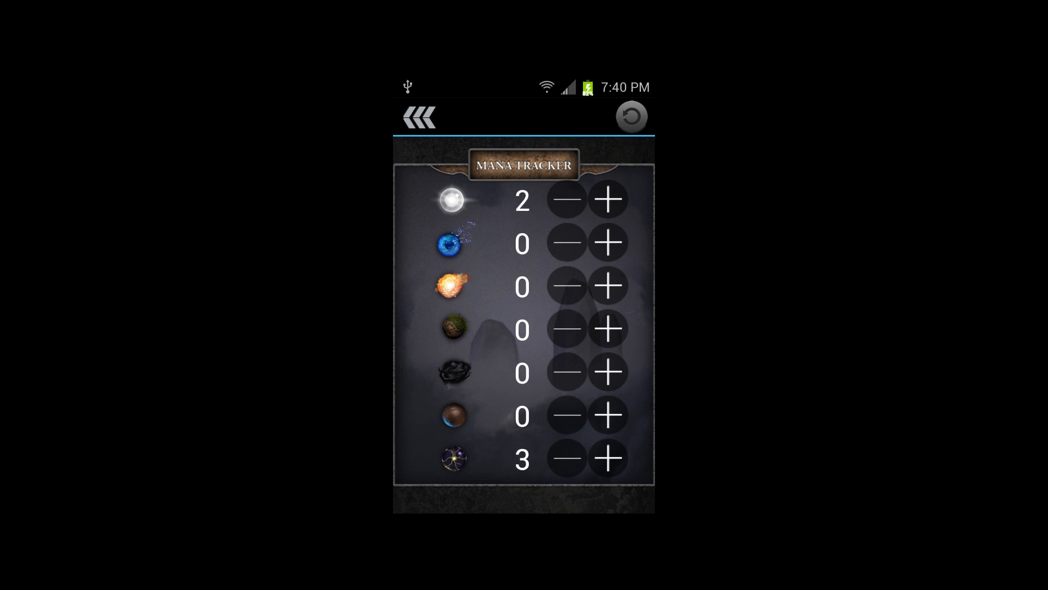
{"action": "left_click", "coordinate": [630, 115]}
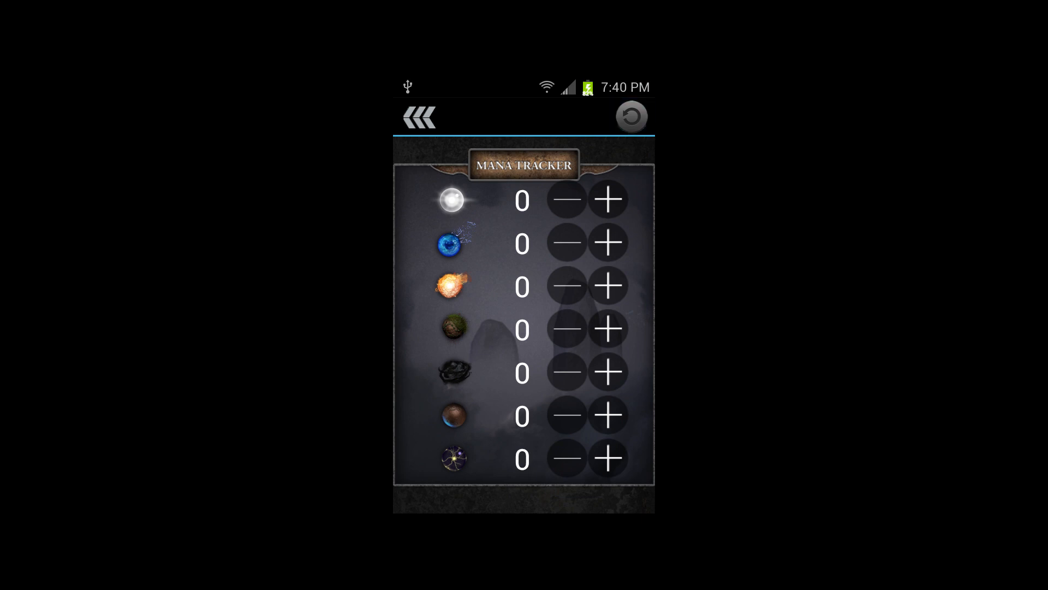
{"action": "left_click", "coordinate": [417, 117]}
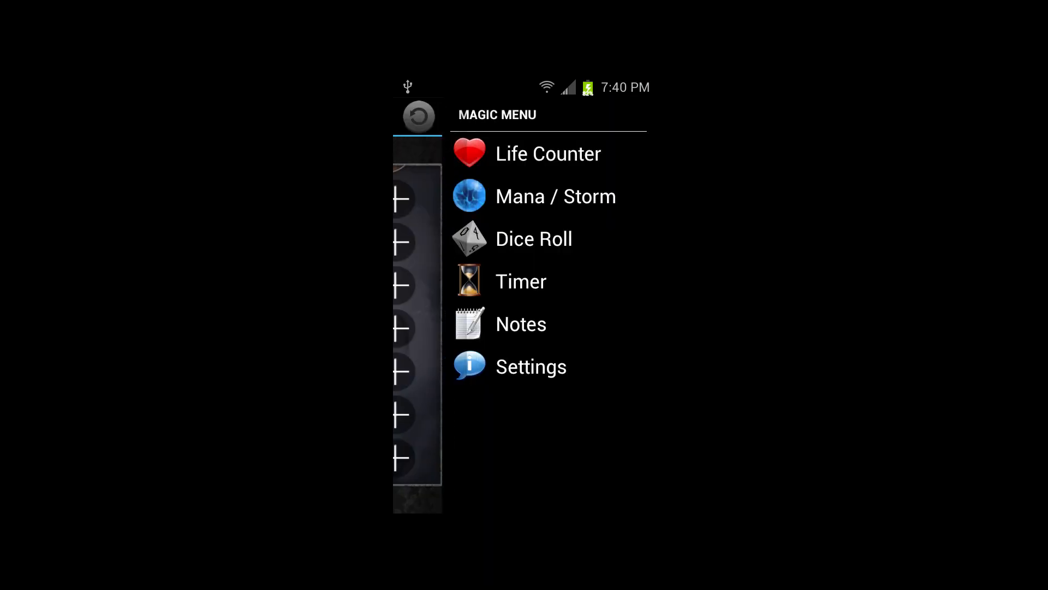
- Start a timed game from the Timer section with a 00:50 limit
{"action": "left_click", "coordinate": [547, 281]}
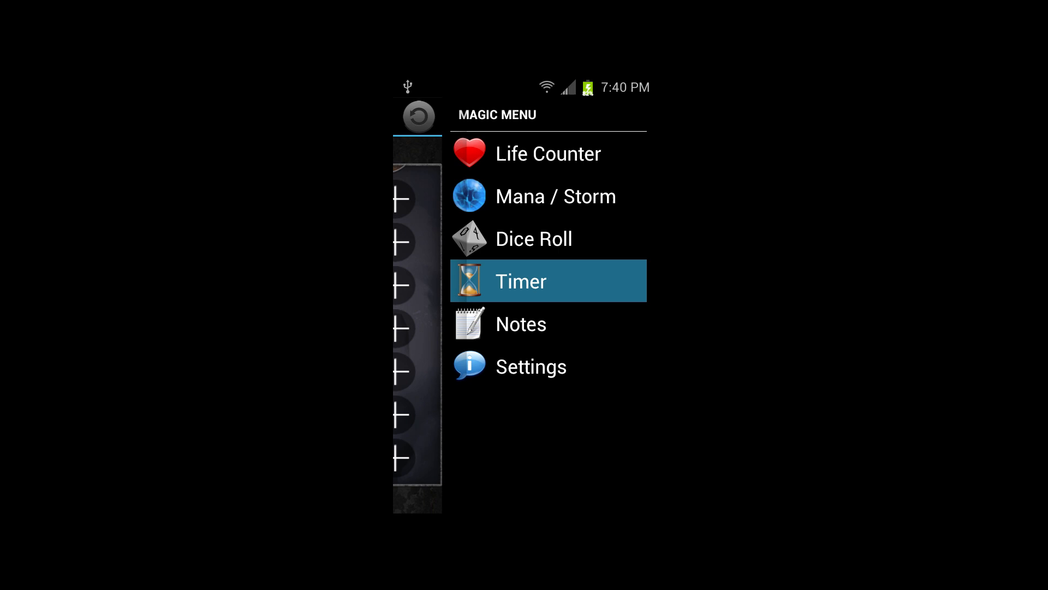
{"action": "left_click", "coordinate": [547, 280]}
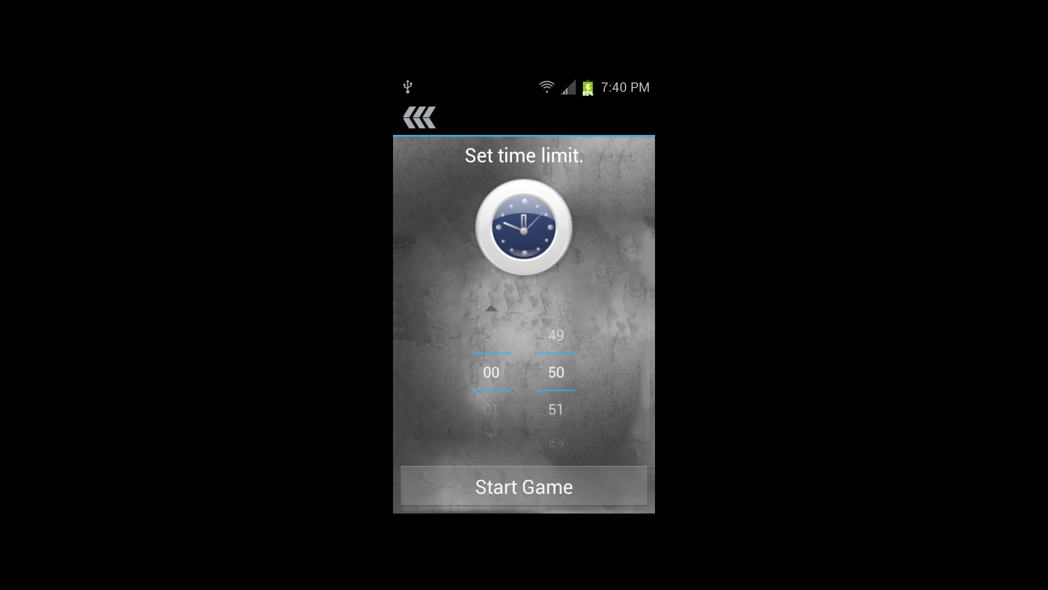
{"action": "left_click", "coordinate": [523, 486]}
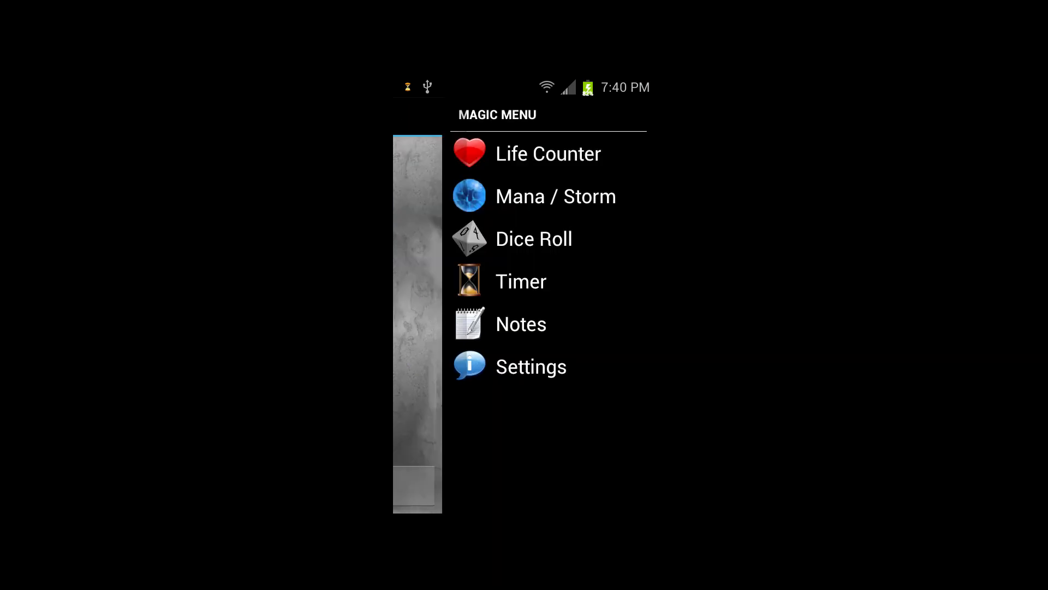
- Roll the dice in the Dice Roll section
{"action": "left_click", "coordinate": [534, 238]}
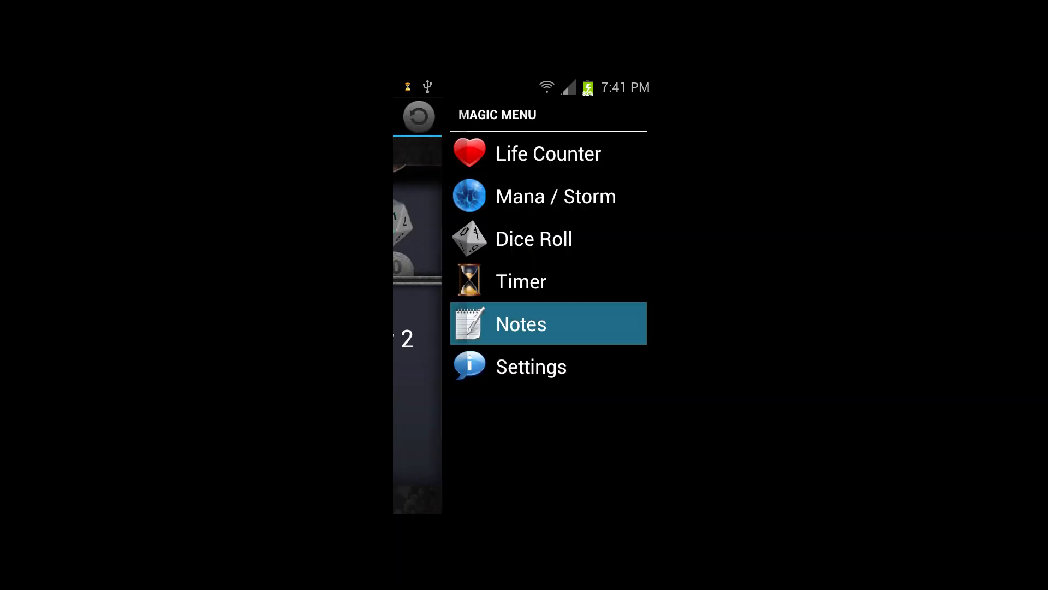
- Add a new note reading 'bird'
{"action": "left_click", "coordinate": [522, 323]}
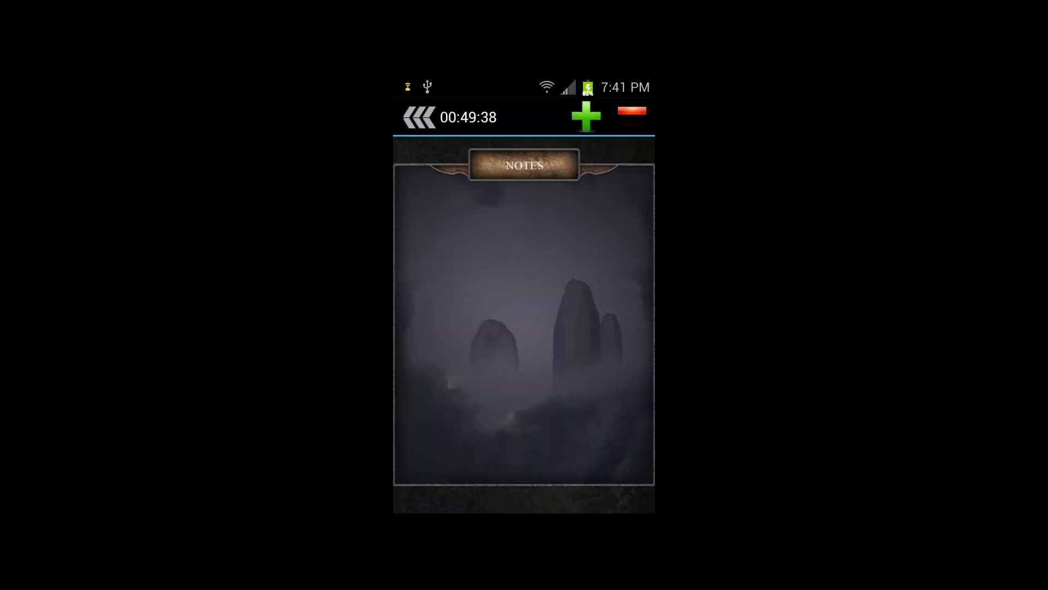
{"action": "type", "text": "b"}
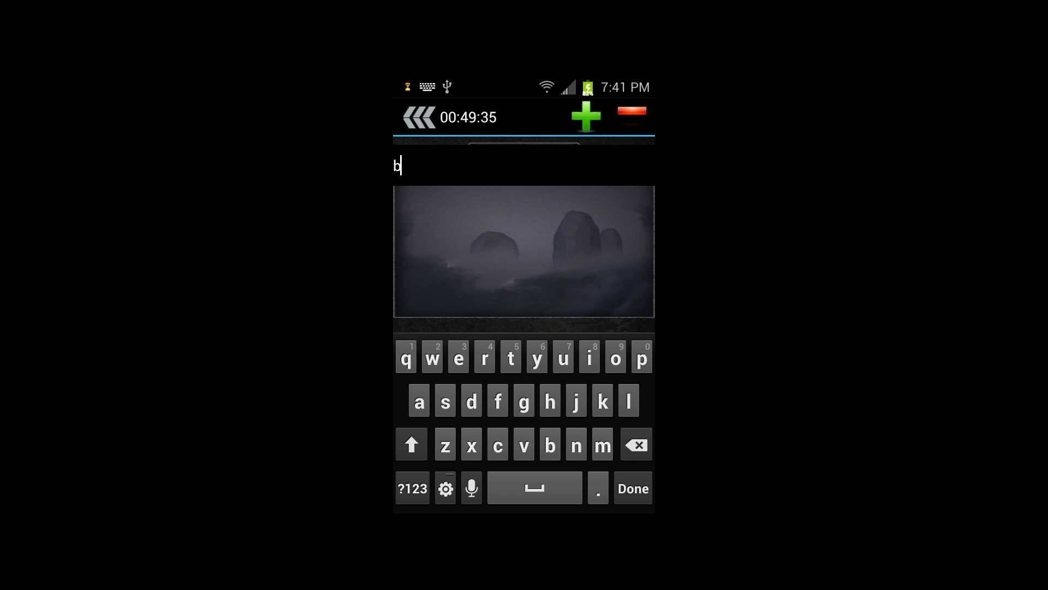
{"action": "type", "text": "ird"}
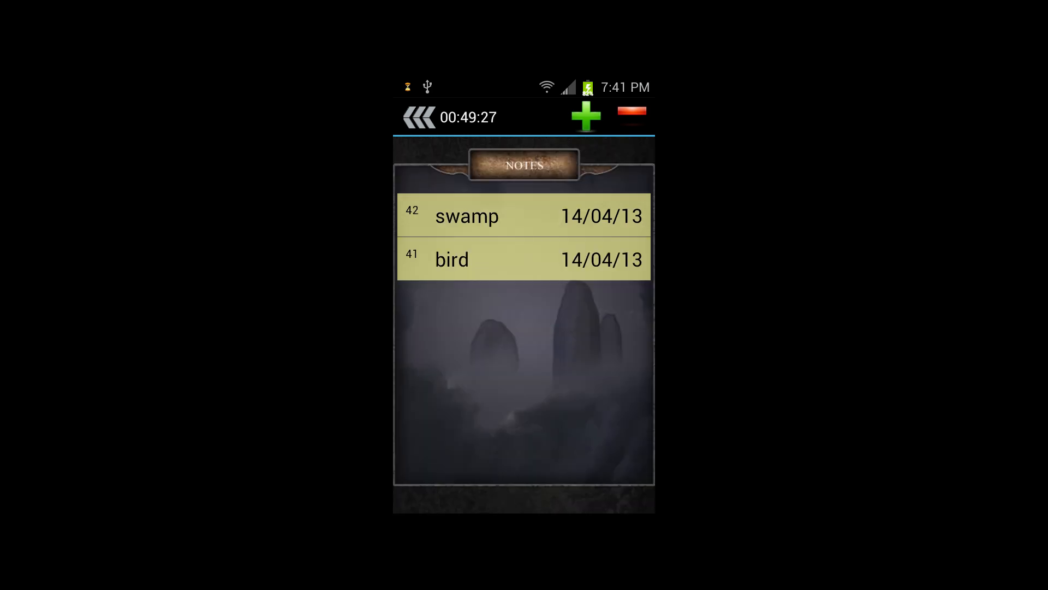
- Remove the swamp and bird notes, leaving the notes list empty
{"action": "left_click", "coordinate": [466, 215]}
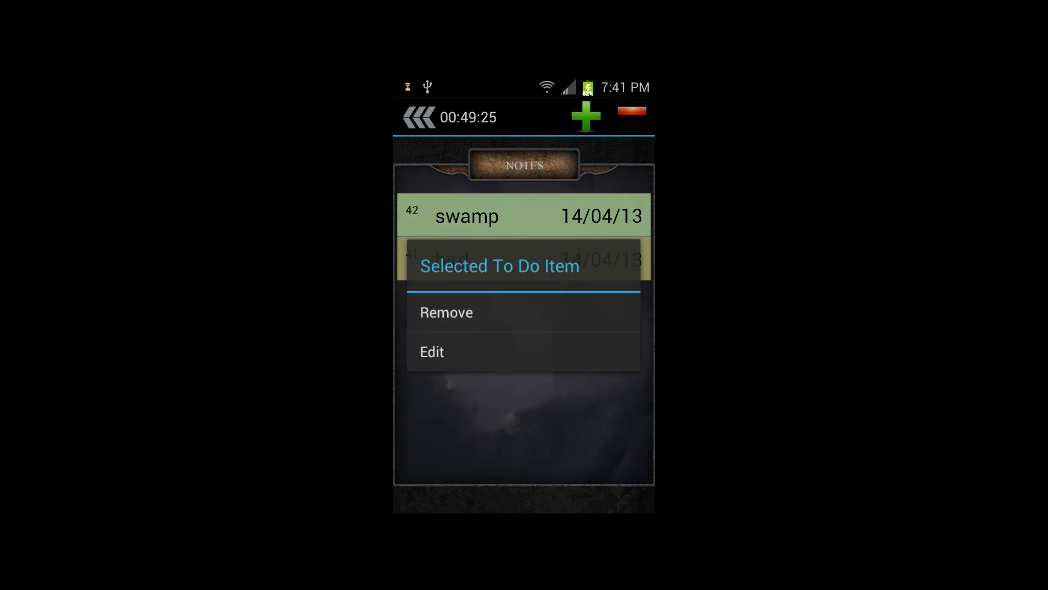
{"action": "left_click", "coordinate": [445, 312]}
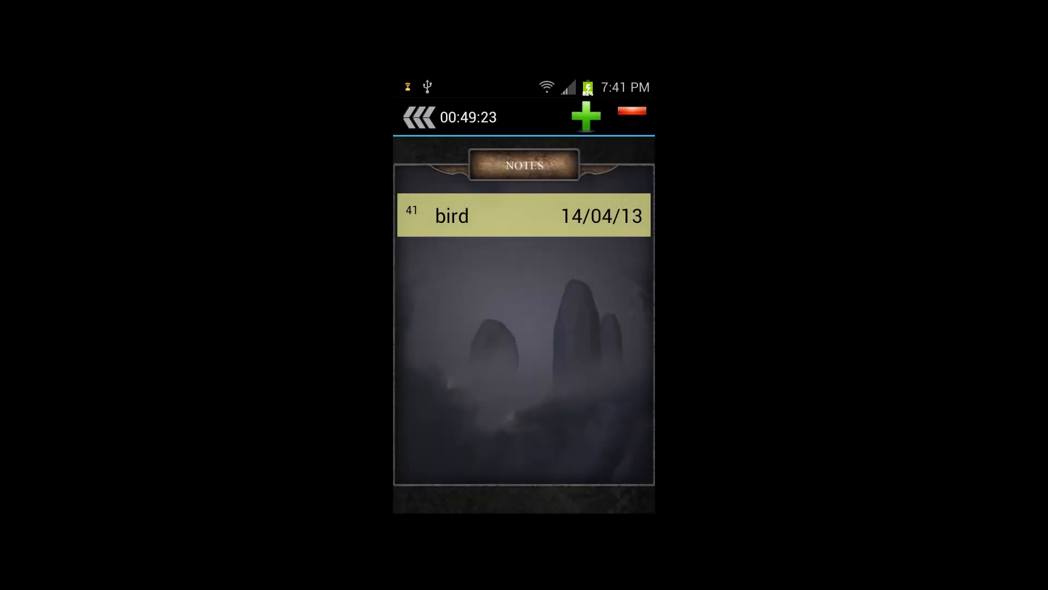
{"action": "left_click", "coordinate": [524, 215]}
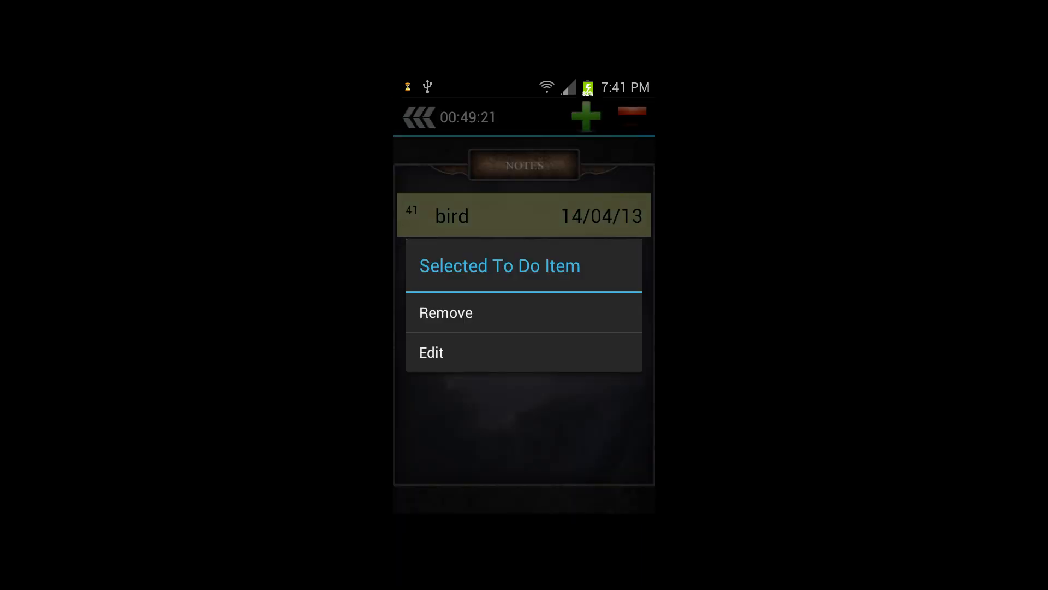
{"action": "left_click", "coordinate": [445, 312]}
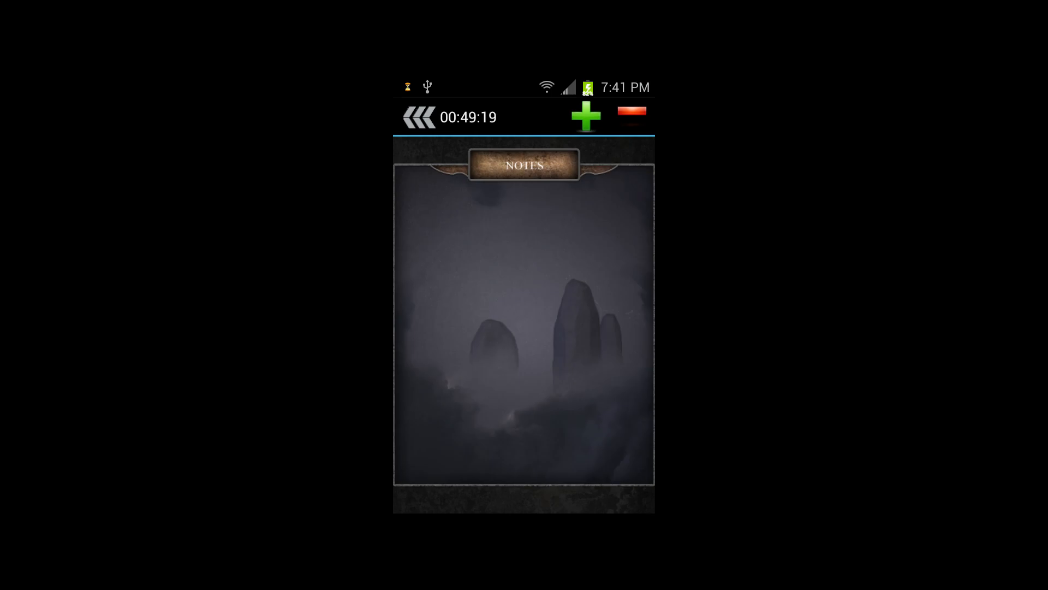